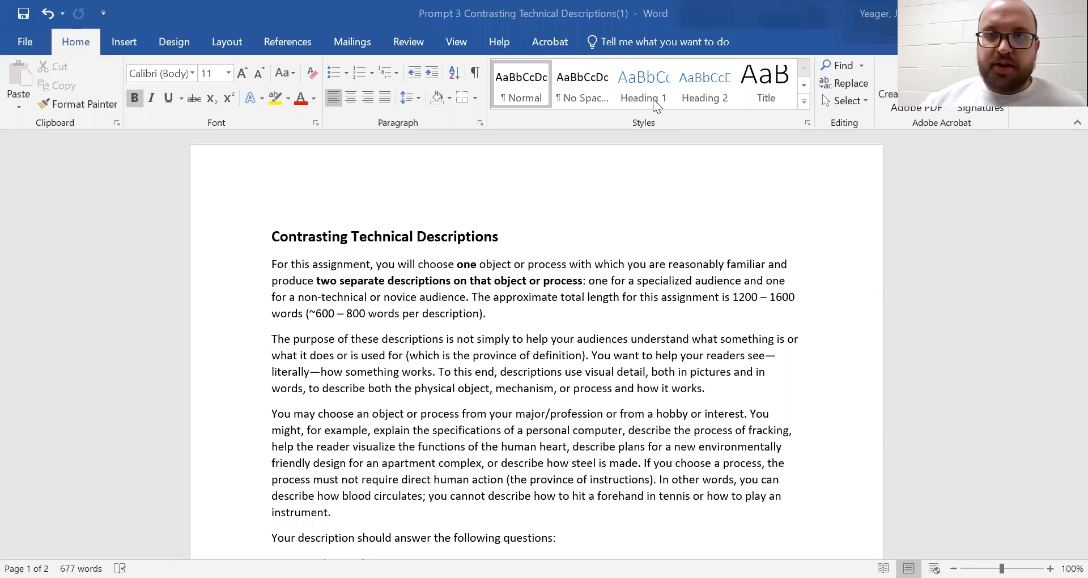
mouse_move(662, 288)
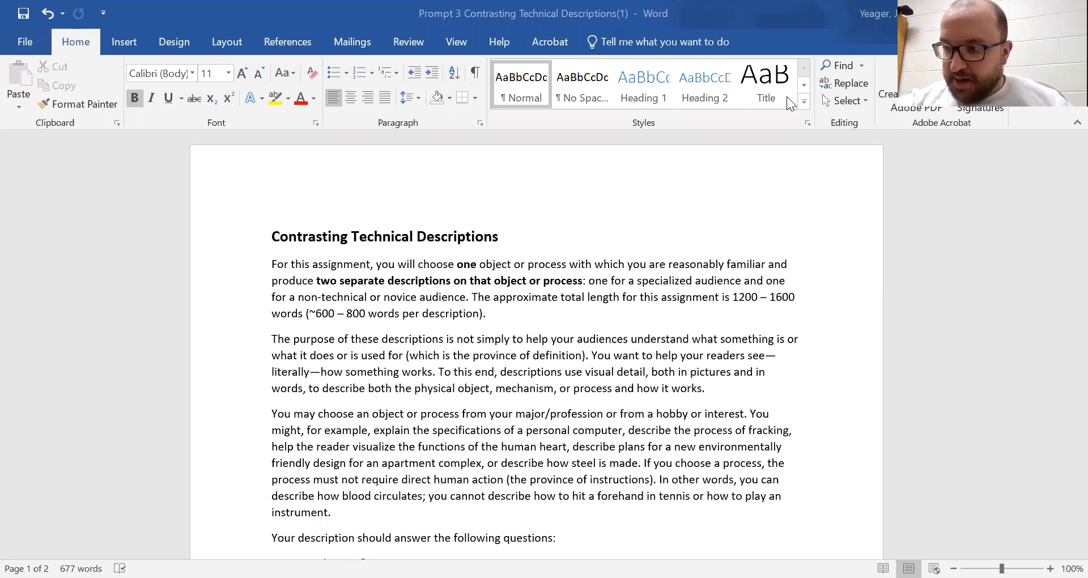
mouse_move(724, 7)
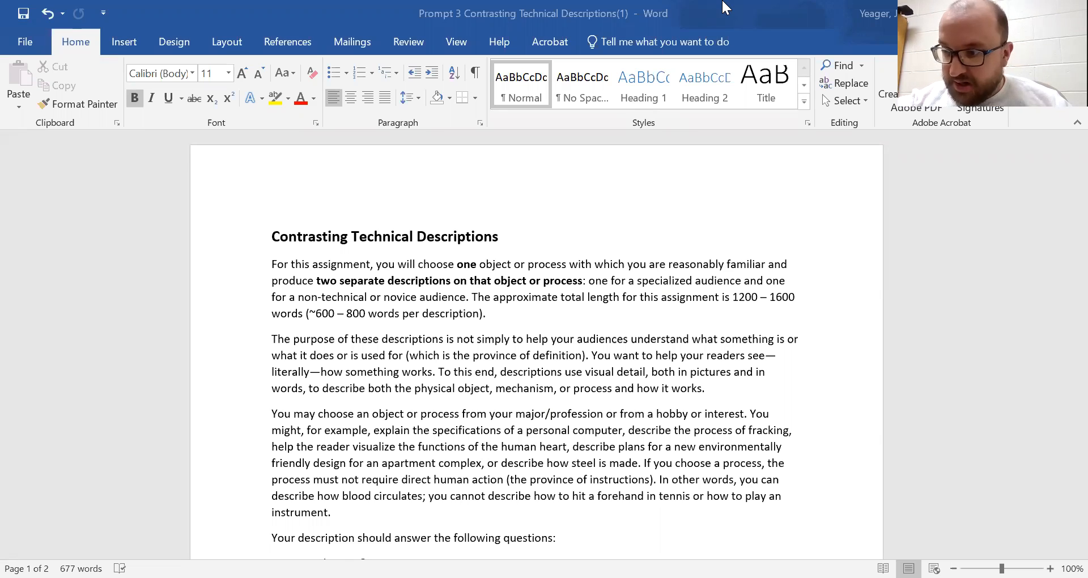
mouse_move(635, 103)
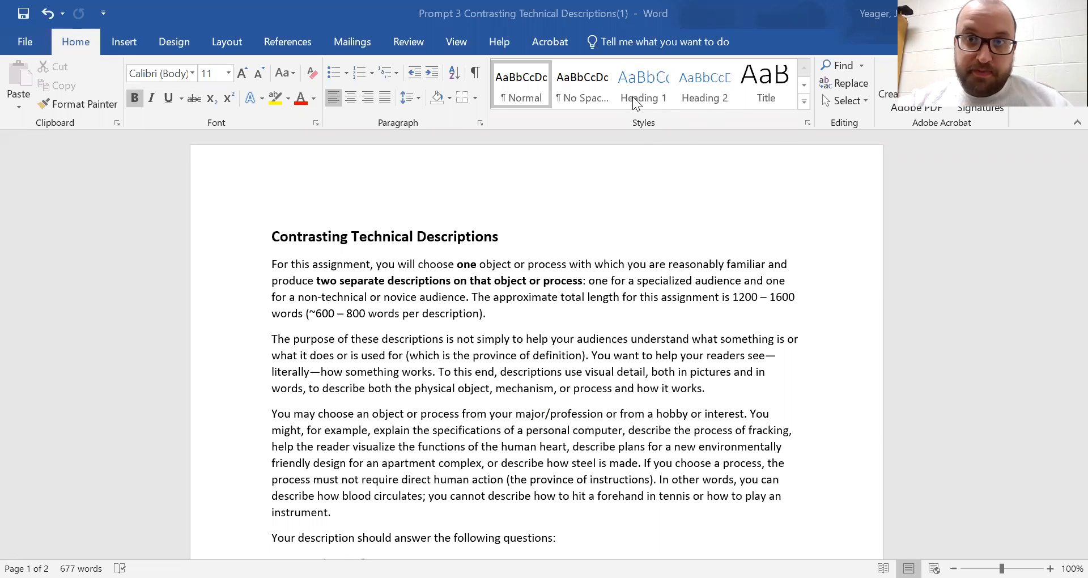
mouse_move(619, 345)
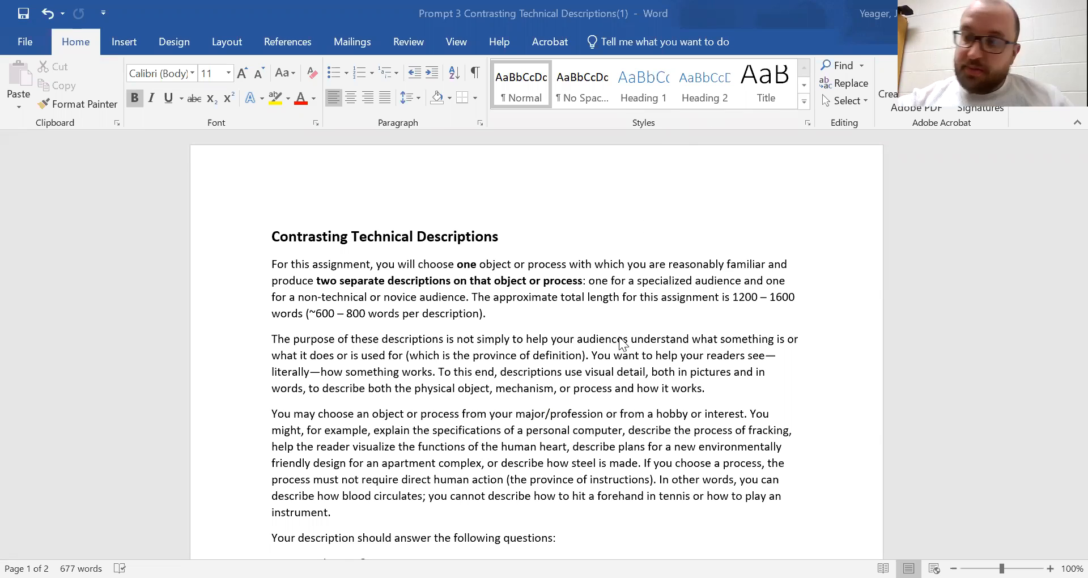
mouse_move(635, 115)
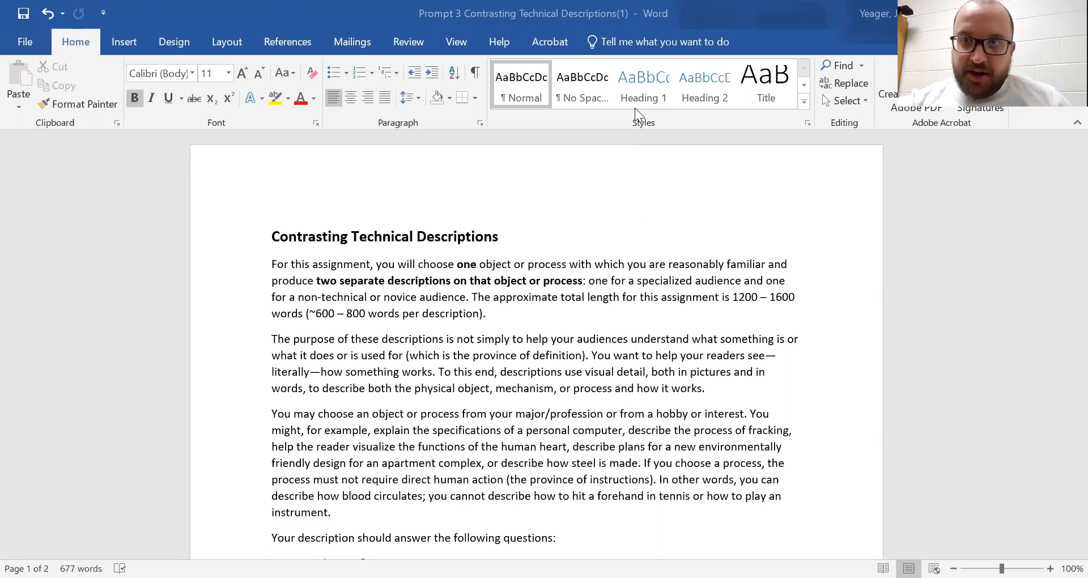
mouse_move(650, 287)
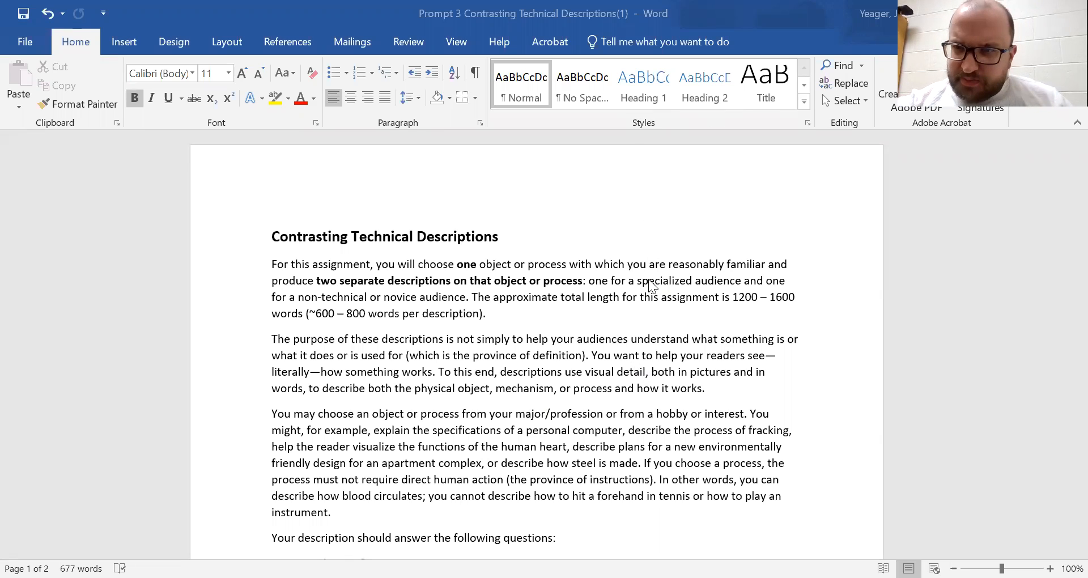
mouse_move(659, 415)
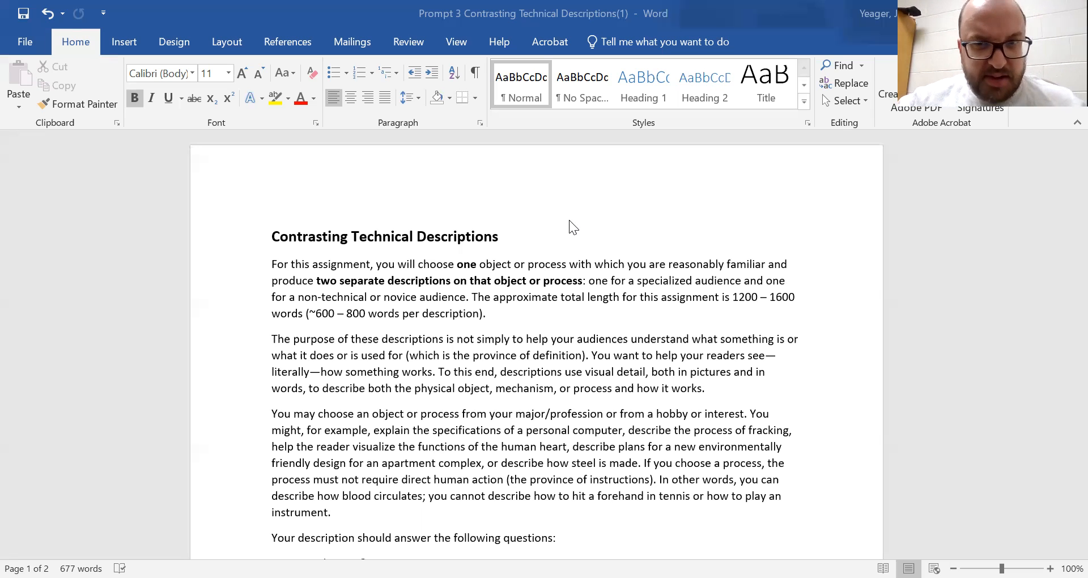
- Scroll down to reveal the first four numbered questions below the introductory paragraphs
scroll(down, 3)
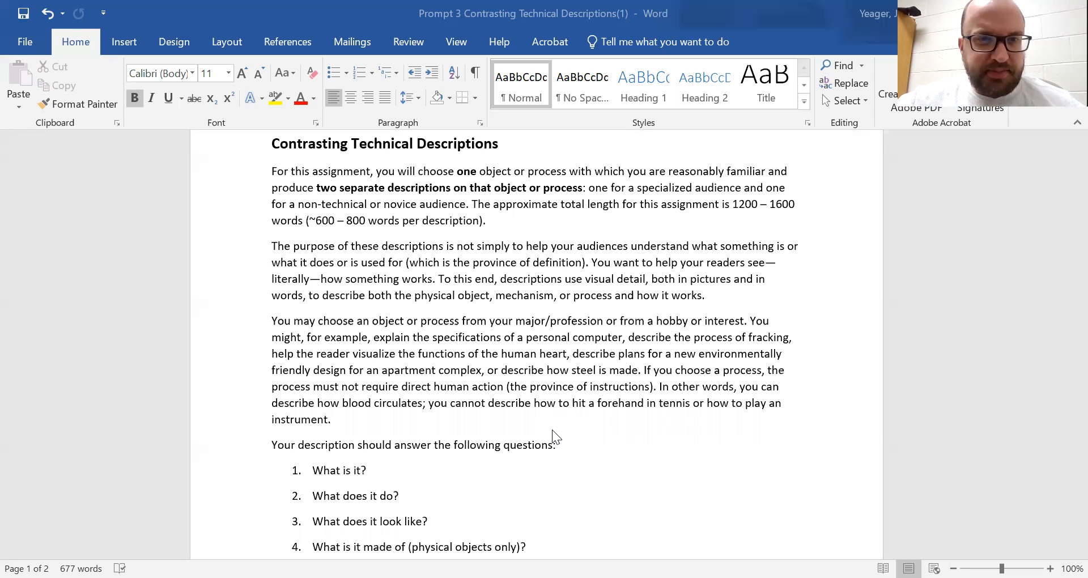
- Scroll through all seven questions to the required-elements list ending with spatial organization
scroll(down, 3)
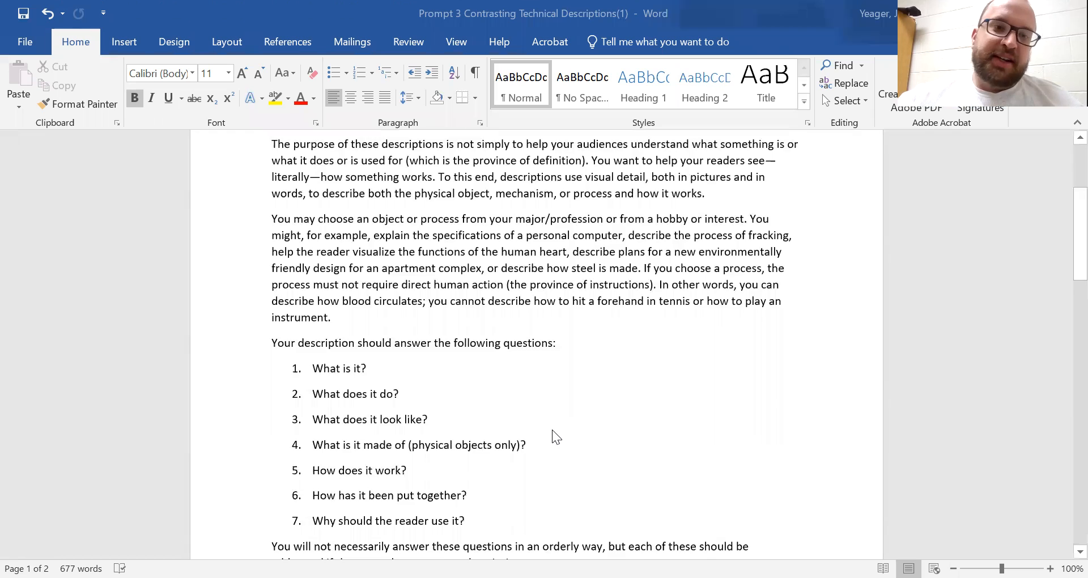
scroll(down, 3)
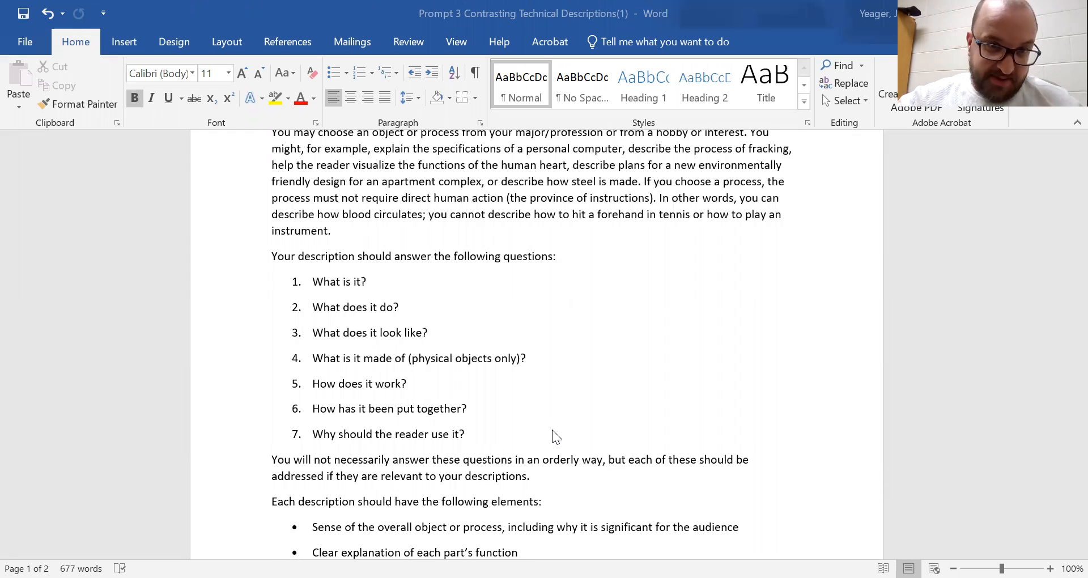
mouse_move(534, 480)
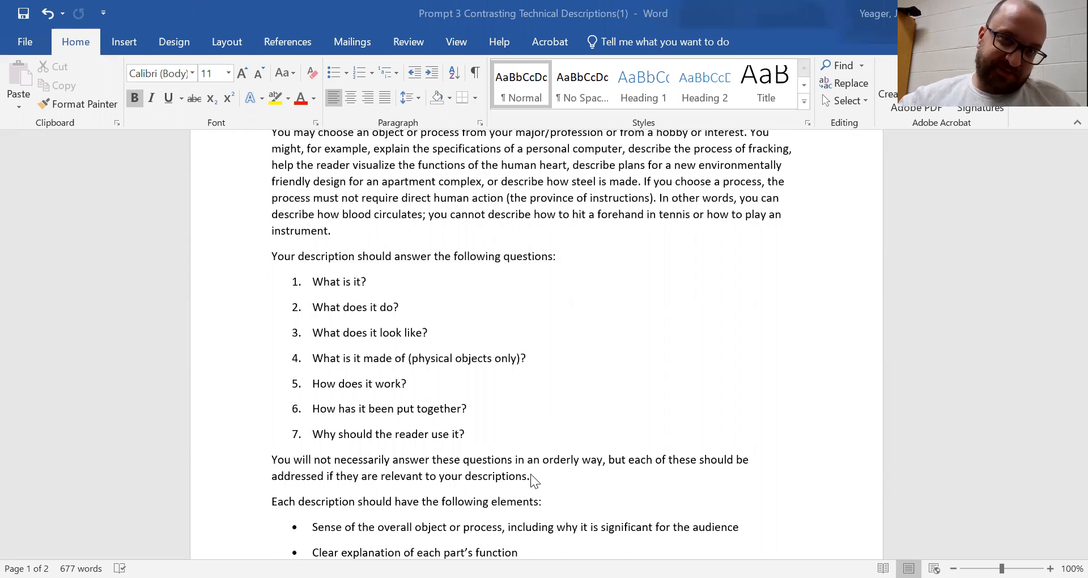
scroll(down, 3)
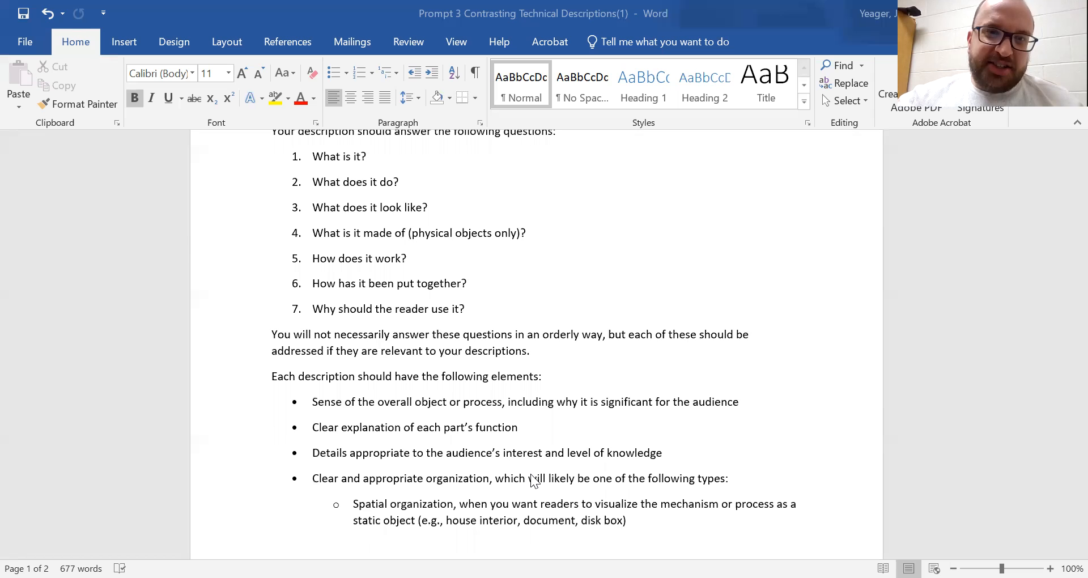
scroll(down, 3)
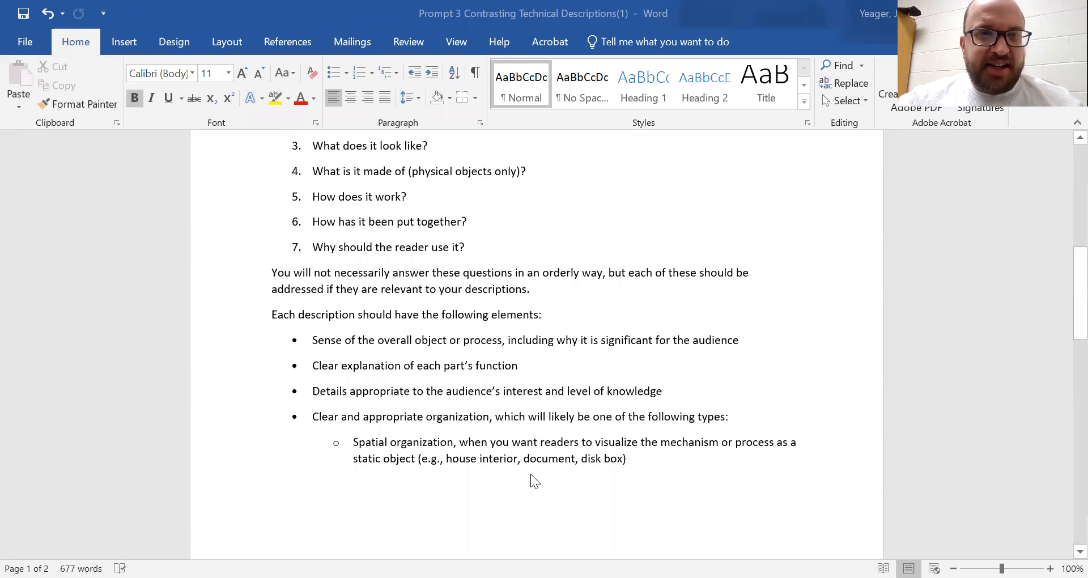
scroll(down, 3)
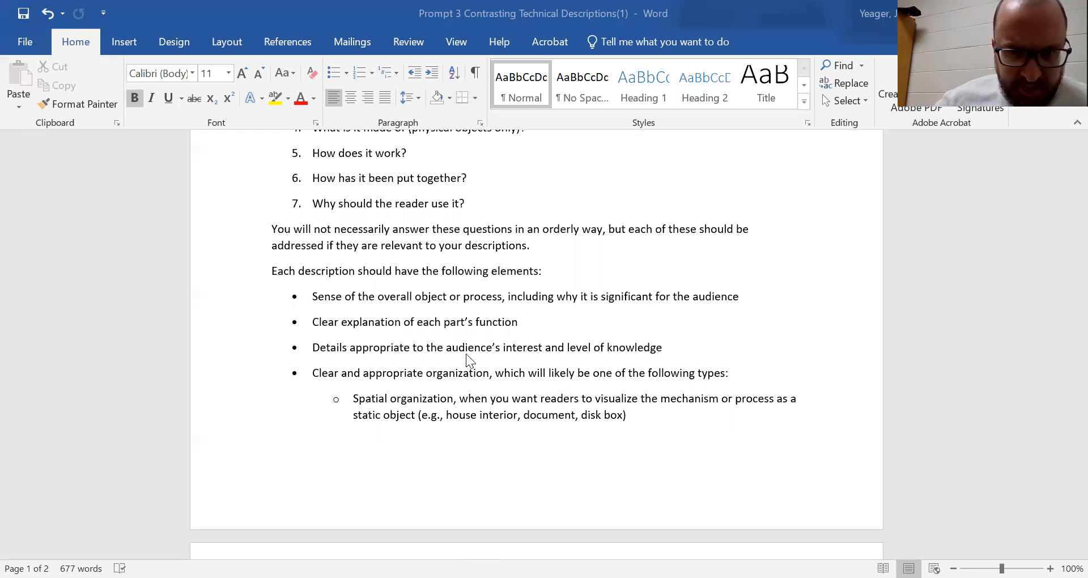
mouse_move(522, 337)
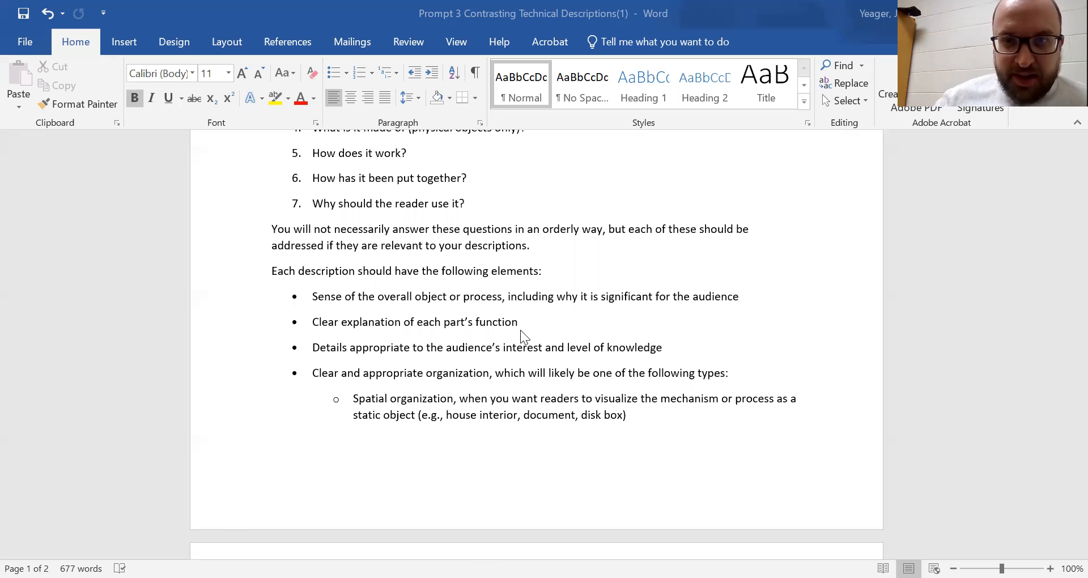
mouse_move(494, 511)
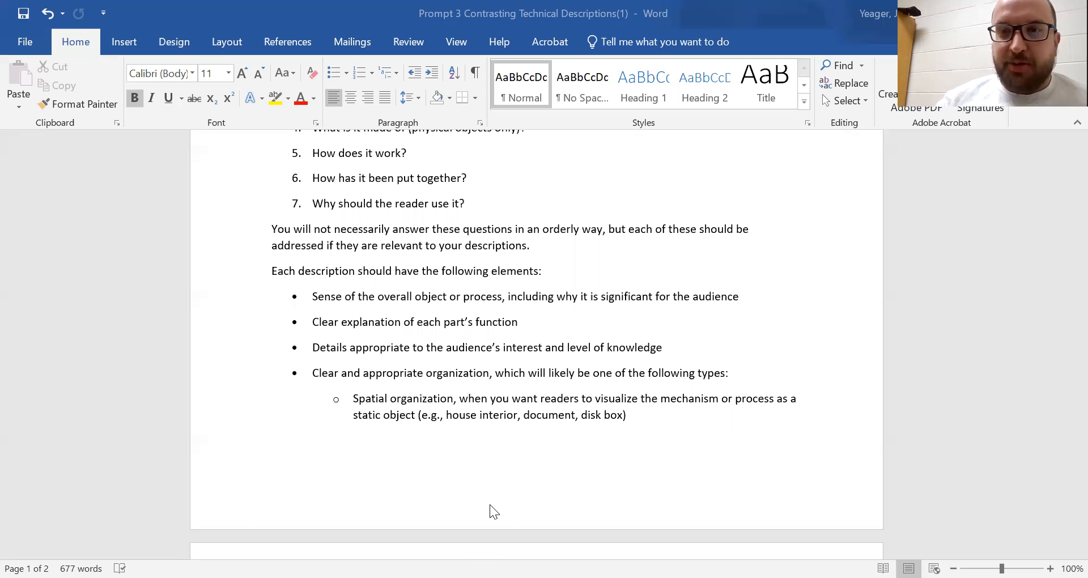
- Scroll onto page 2 showing functional and chronological organization, the graphic note and visual design
scroll(down, 3)
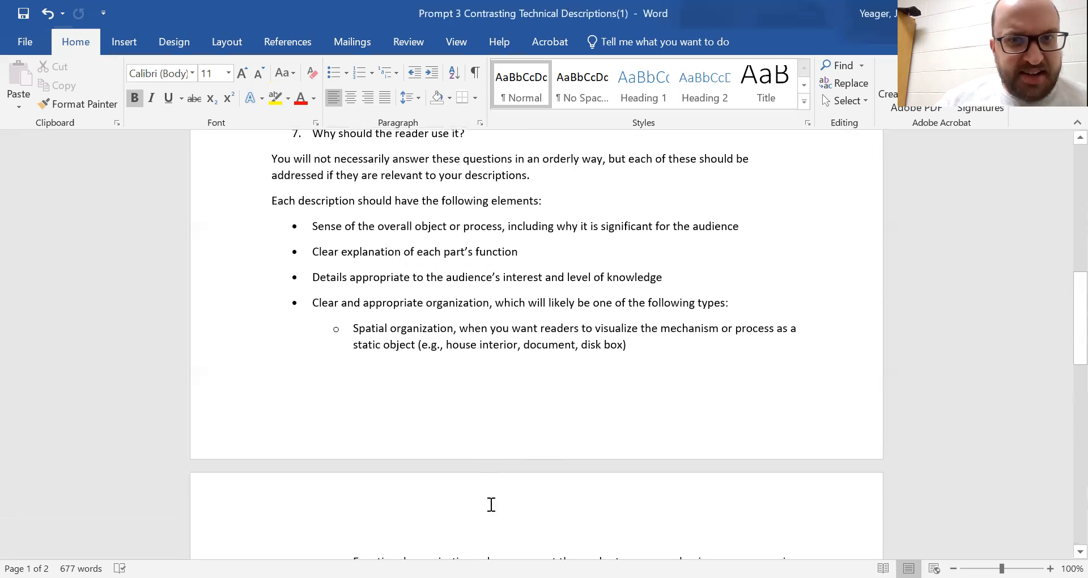
scroll(down, 3)
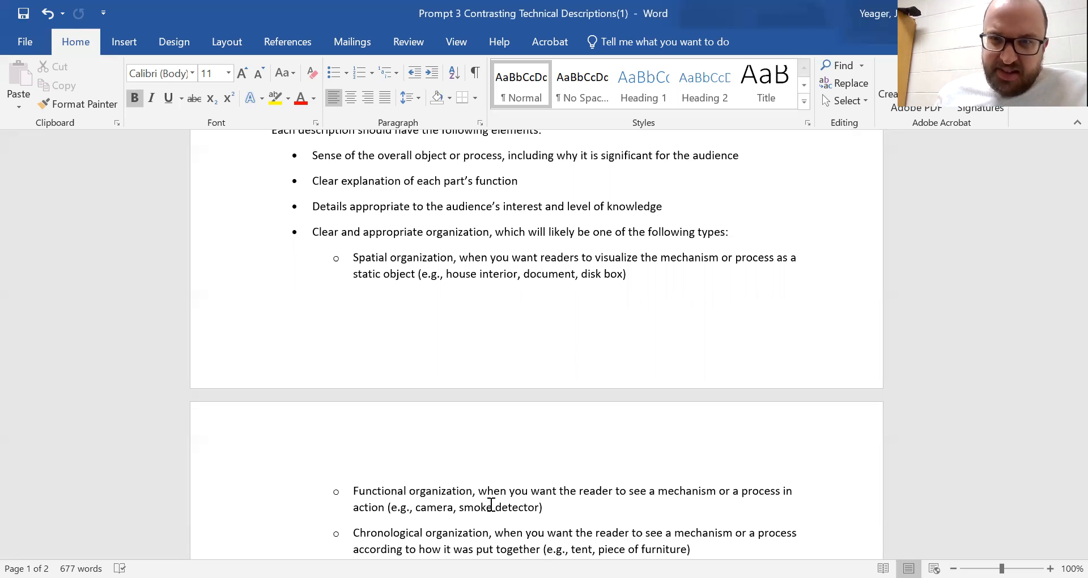
scroll(down, 3)
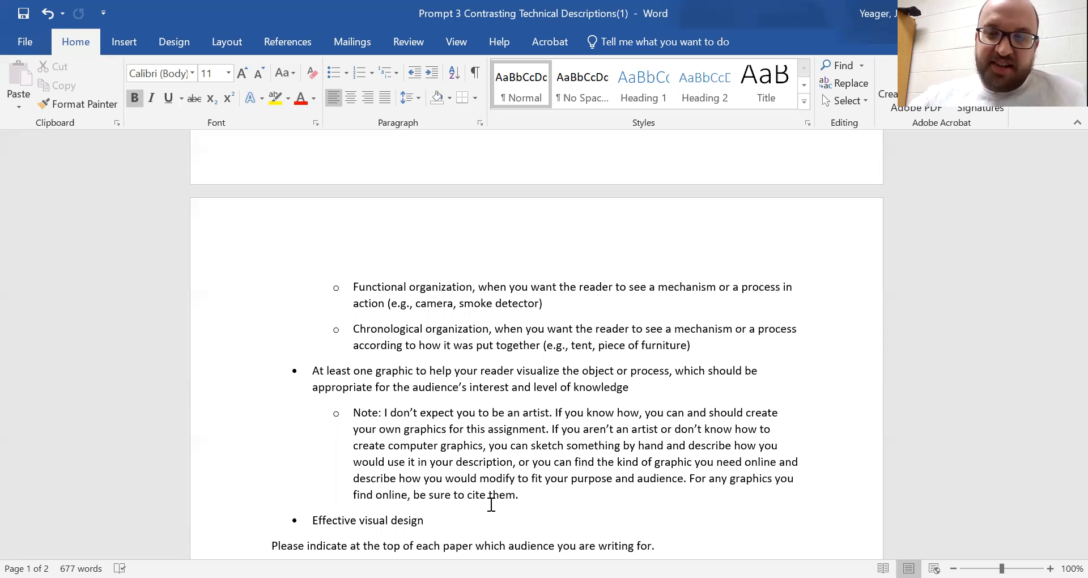
- Scroll to the proposal memo due Monday, March 28, with its three required points
scroll(down, 3)
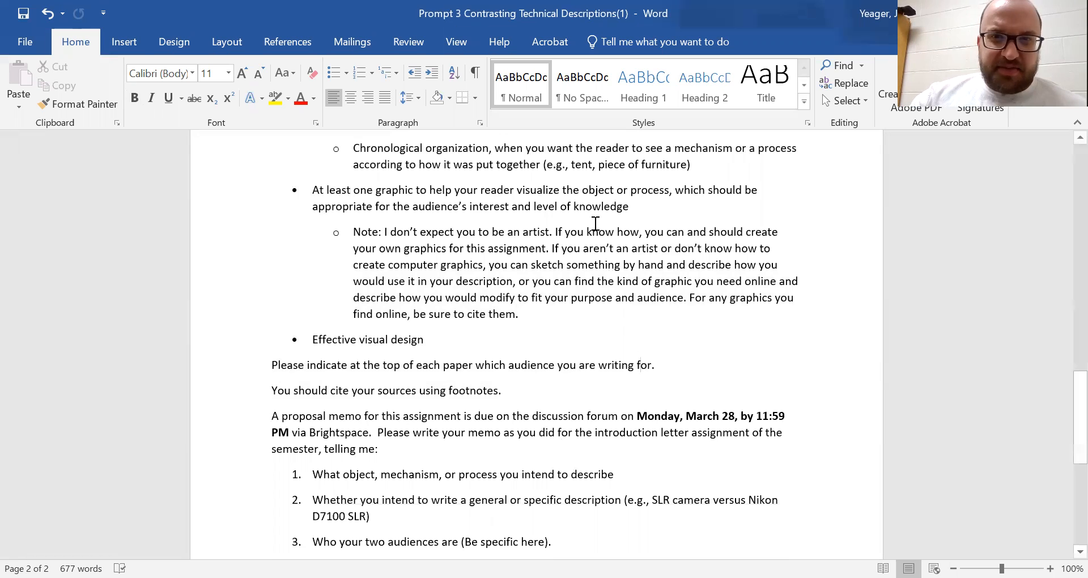
scroll(down, 3)
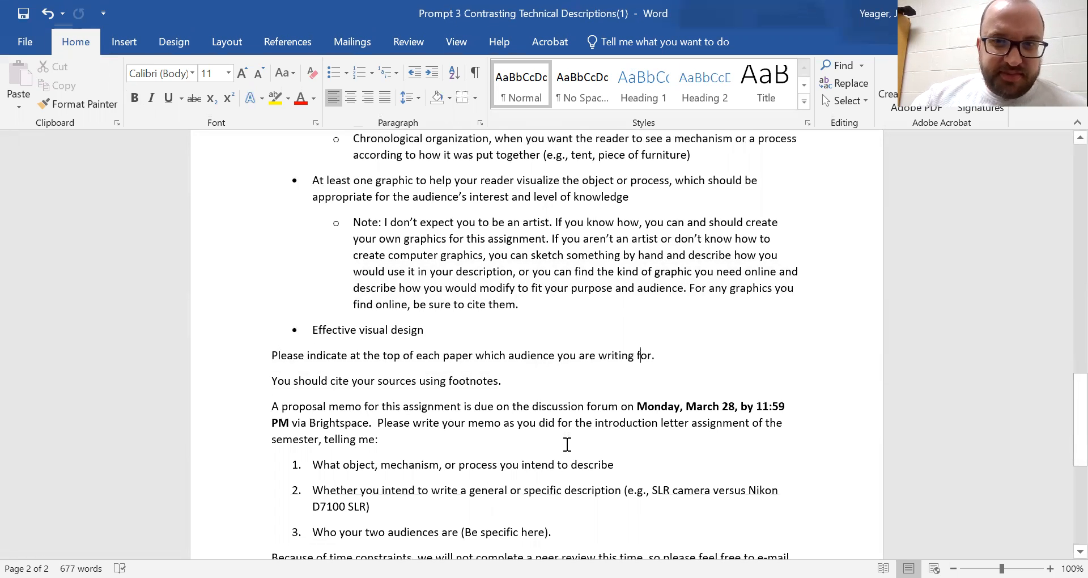
scroll(down, 3)
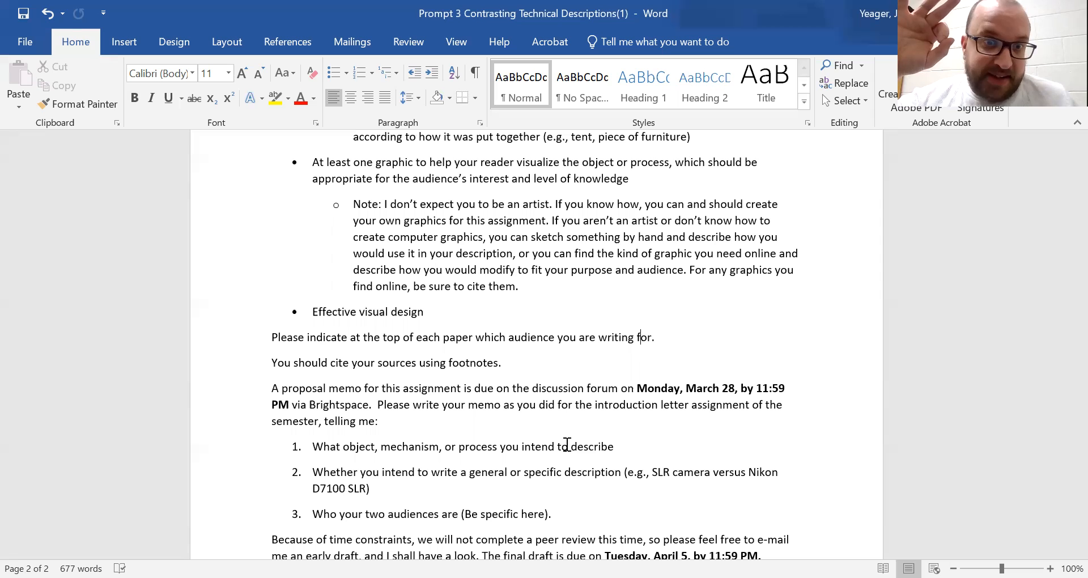
- Scroll to the closing paragraph stating the final draft is due Tuesday, April 5, 11:59 PM
scroll(down, 3)
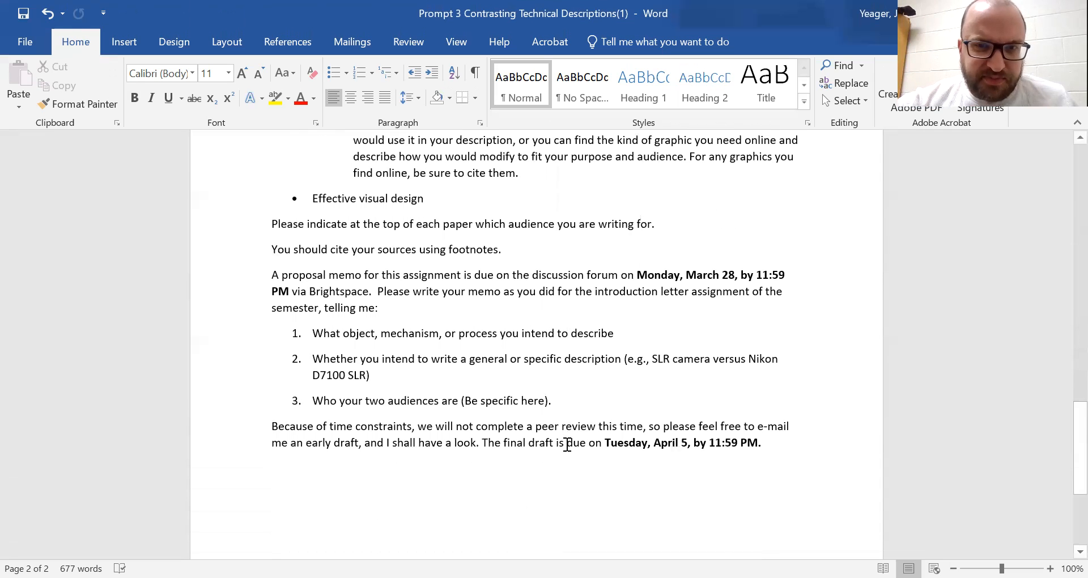
mouse_move(674, 491)
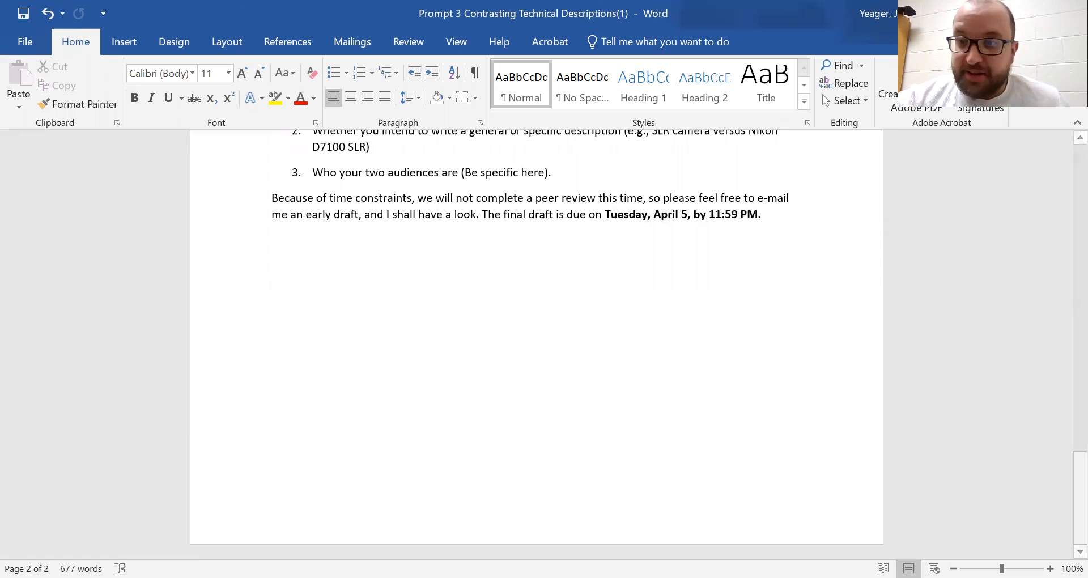
click(271, 291)
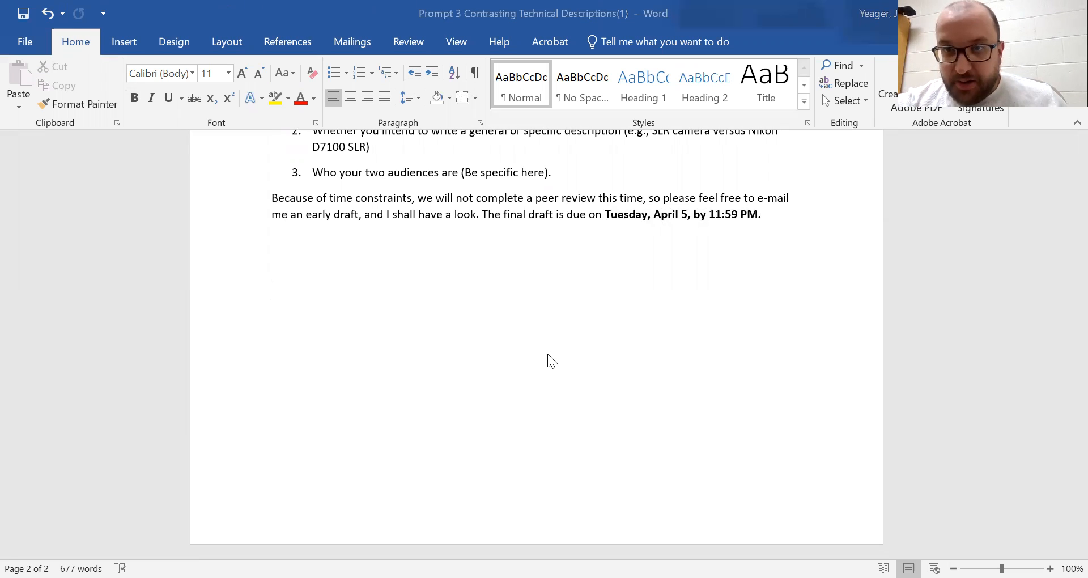
- Scroll back up to the Contrasting Technical Descriptions title and opening paragraphs
scroll(up, 3)
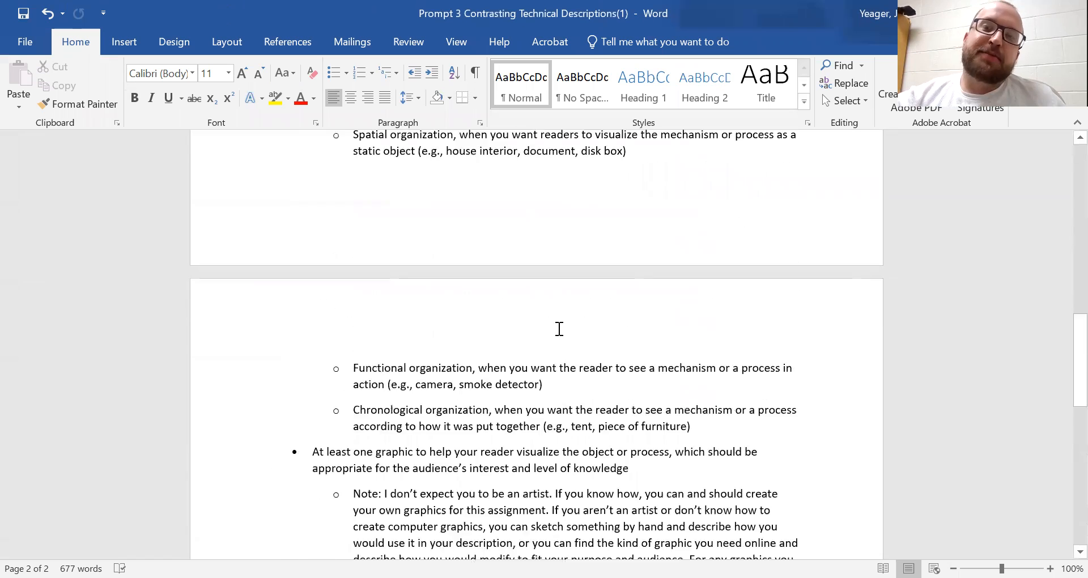
scroll(up, 3)
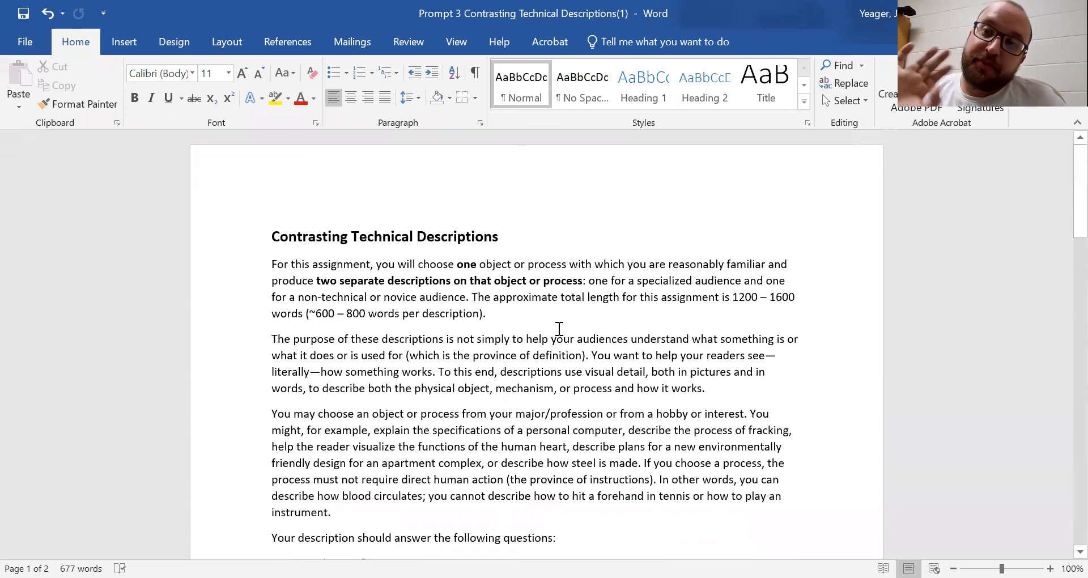